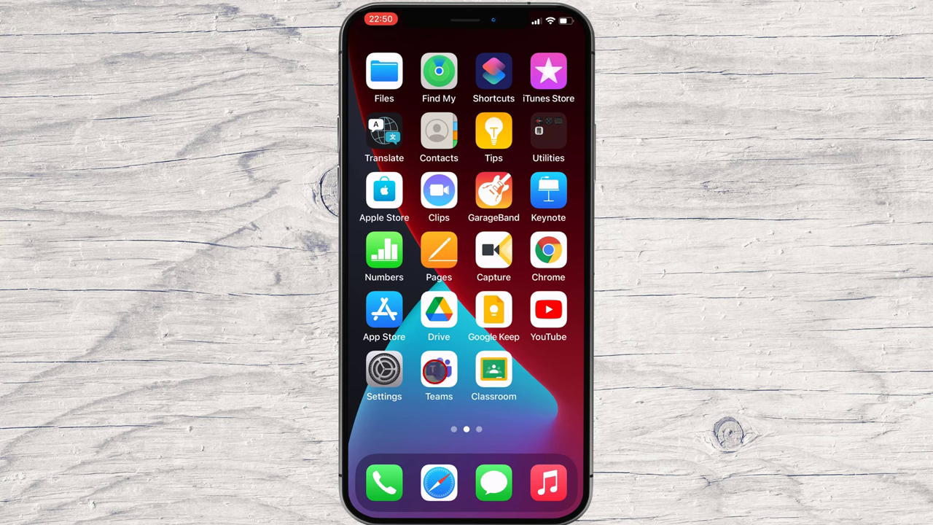
Step: Launch Microsoft Teams from the Home Screen, landing on the empty activity feed
left_click(439, 367)
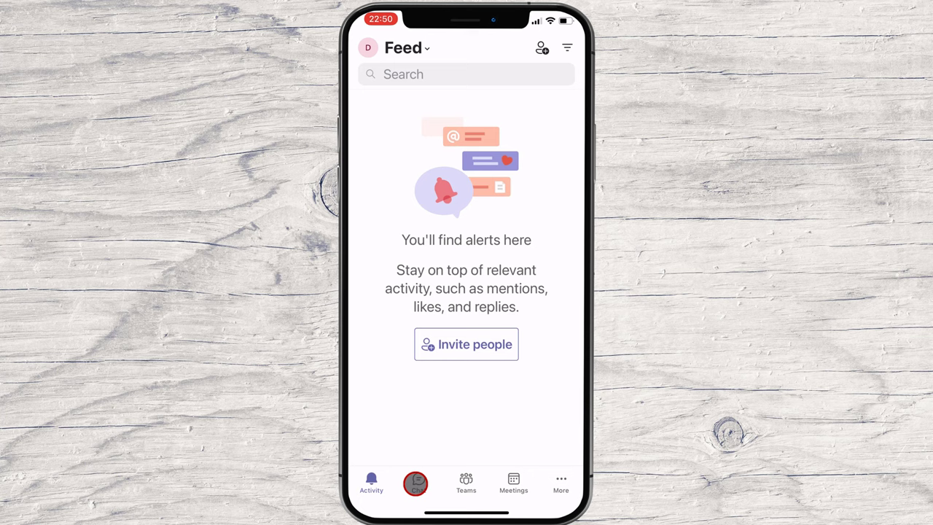
Step: View the Dex and DexDex group chat from the Chat list, then return to the chat list
left_click(418, 484)
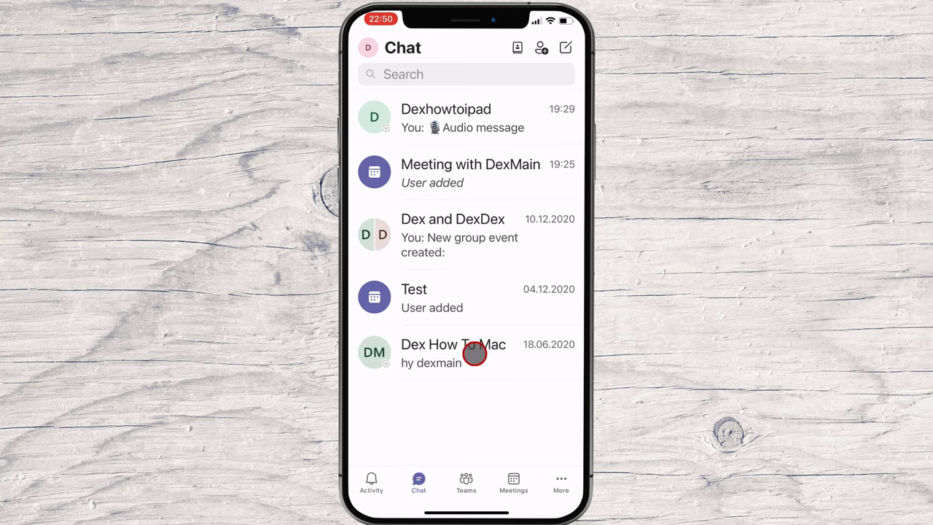
left_click(452, 235)
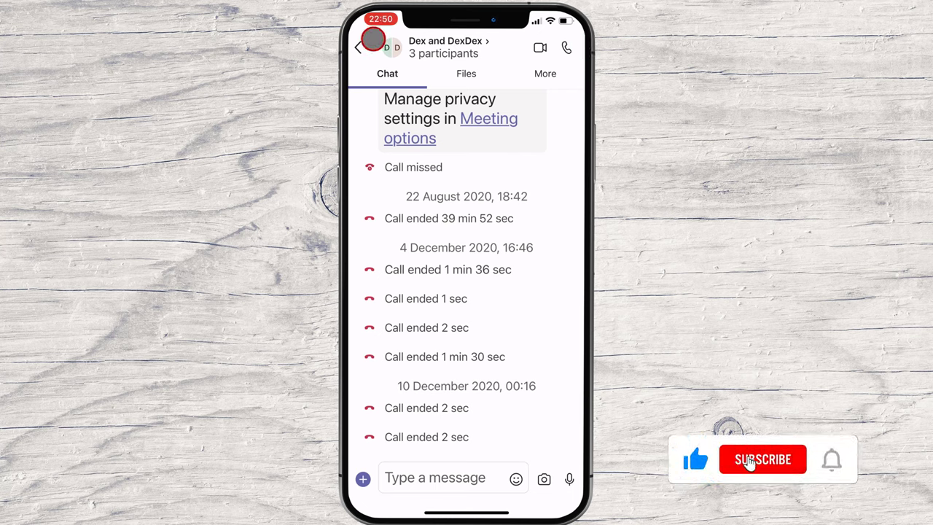
left_click(359, 47)
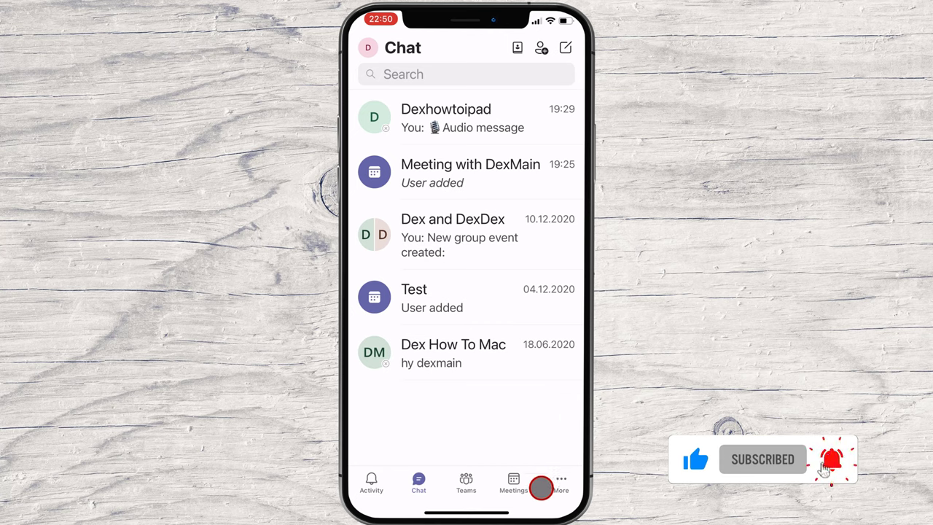
Step: Start a new call from the Calls app under More, with "De" entered as the first recipient
left_click(559, 482)
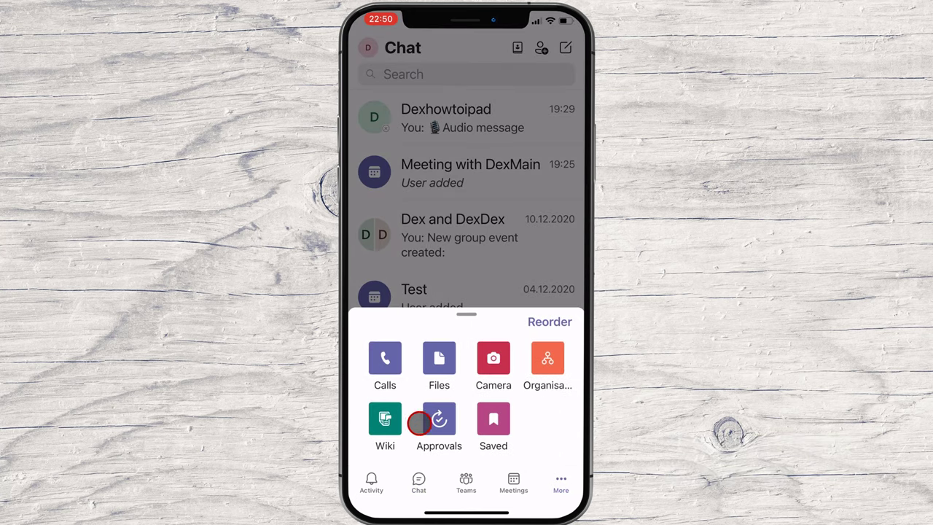
left_click(385, 365)
type("De")
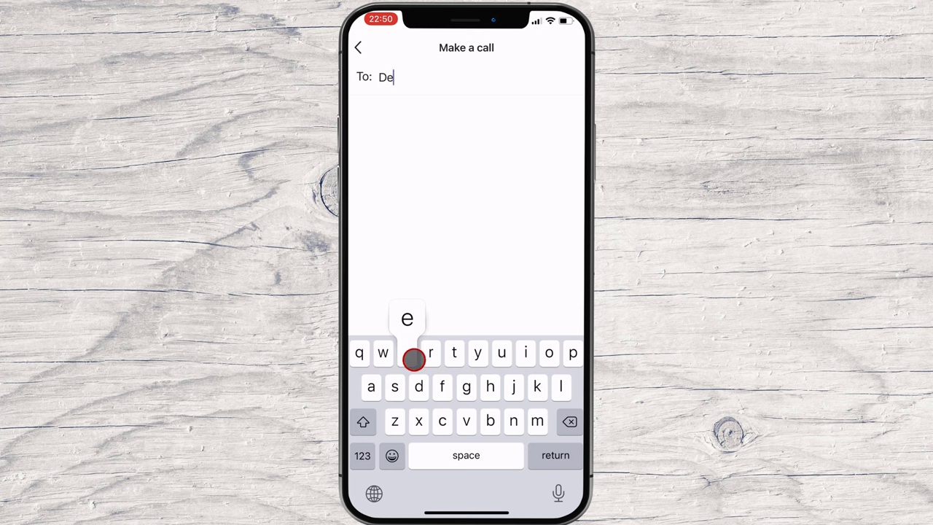
Step: Add DexDex, Dexhowtoipad and Dex How To Mac as call recipients from the suggestions
type("x")
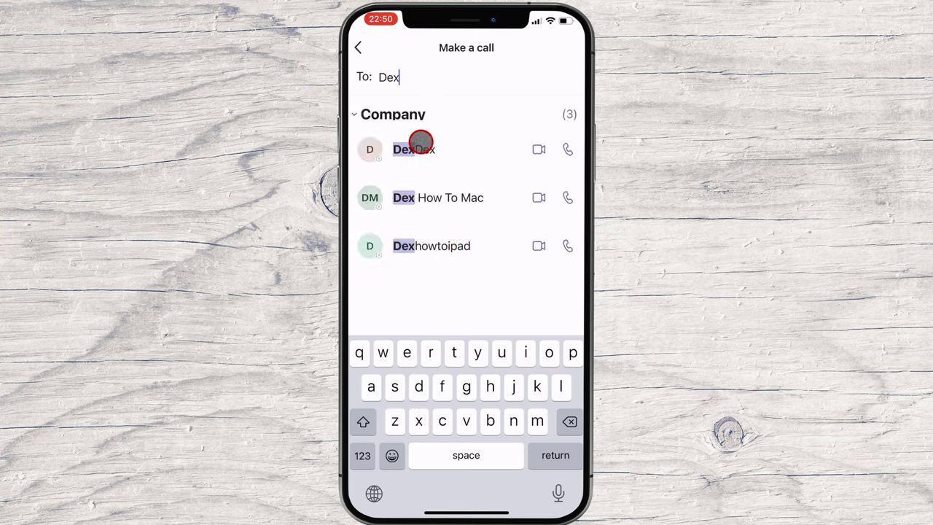
left_click(415, 149)
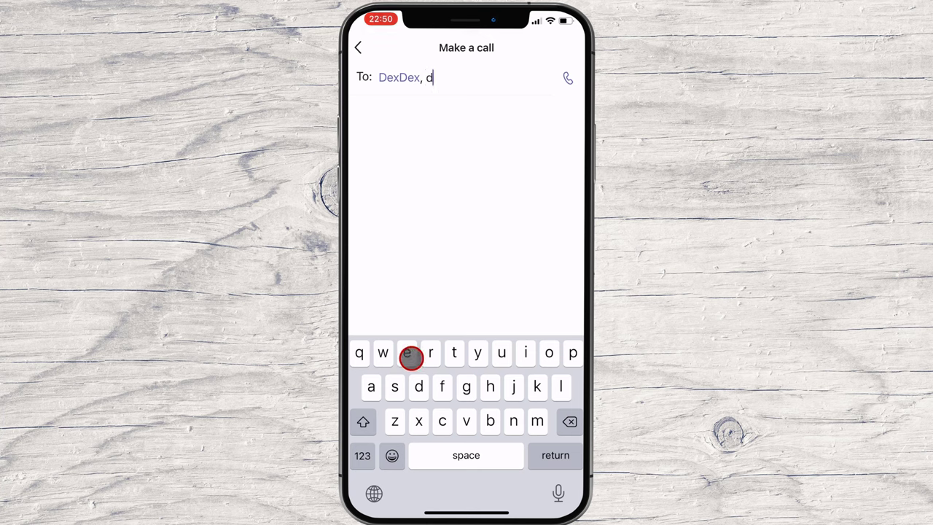
type("ex")
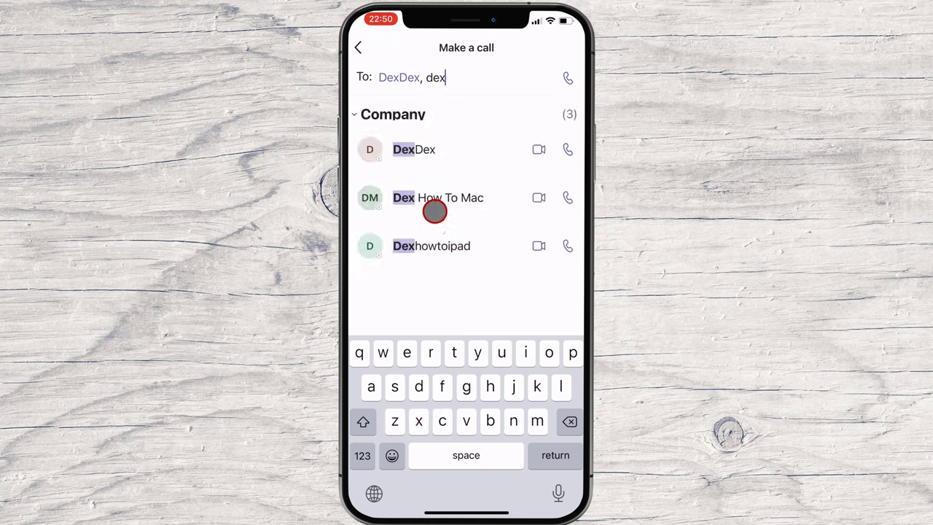
left_click(431, 245)
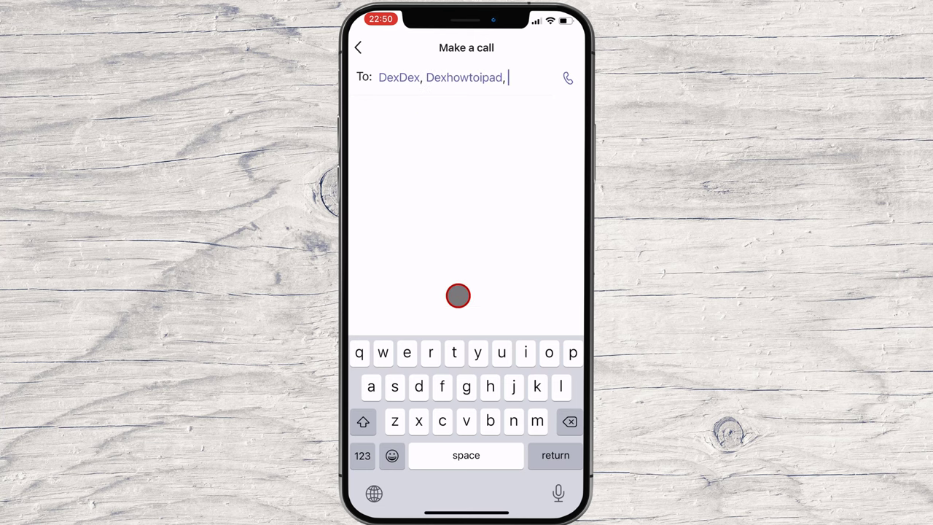
type("de")
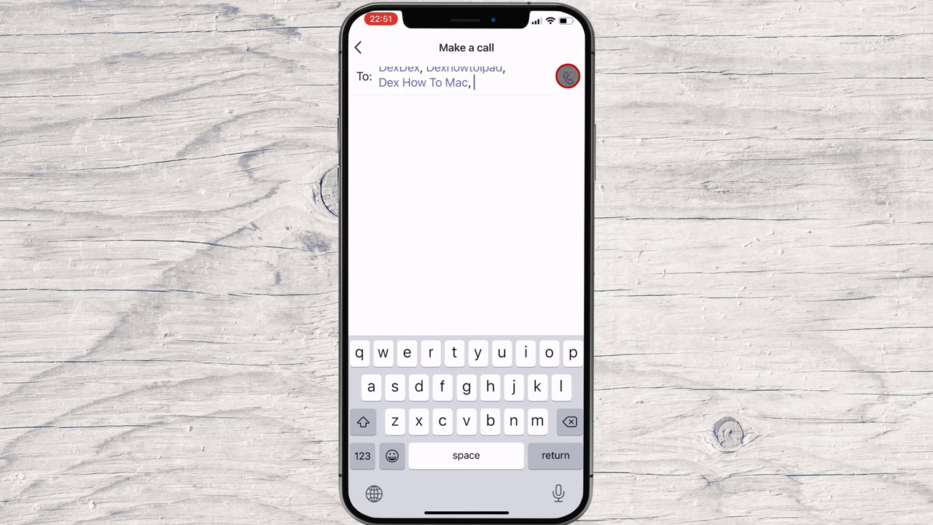
Step: Place the audio call to the three recipients, briefly turning the camera on and off
left_click(567, 76)
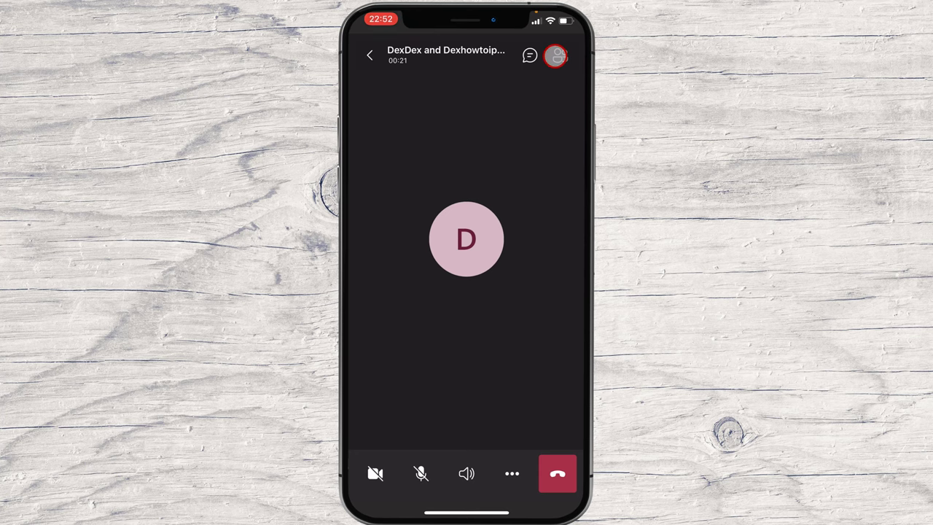
left_click(556, 56)
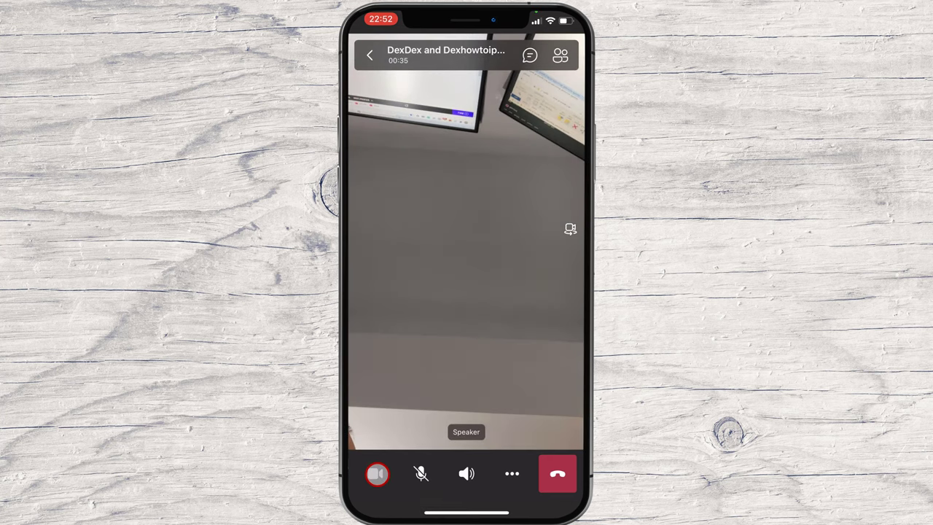
left_click(377, 474)
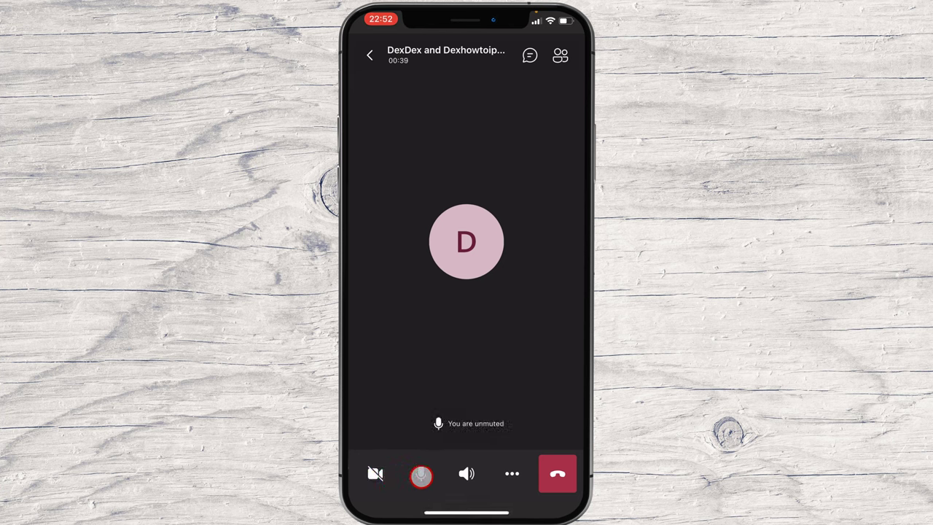
Step: Mute your microphone and show the in-call more-options menu
left_click(420, 474)
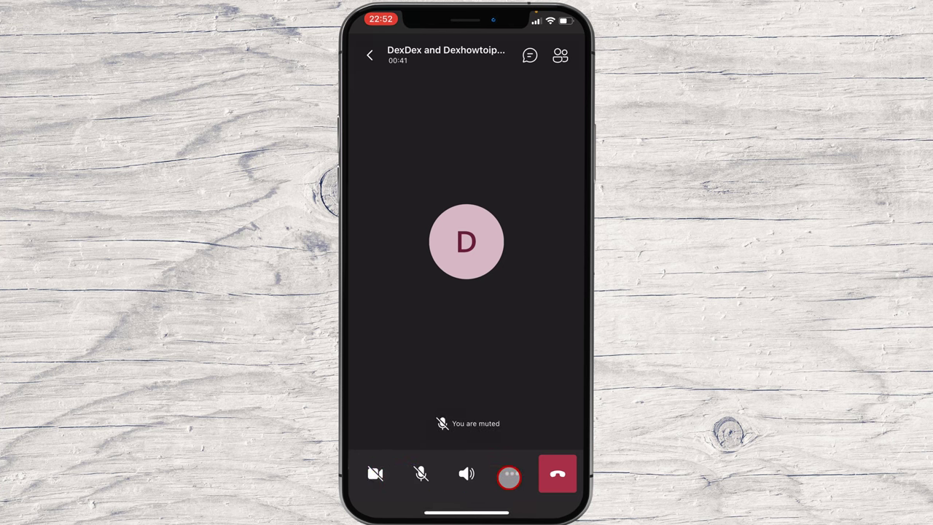
left_click(509, 476)
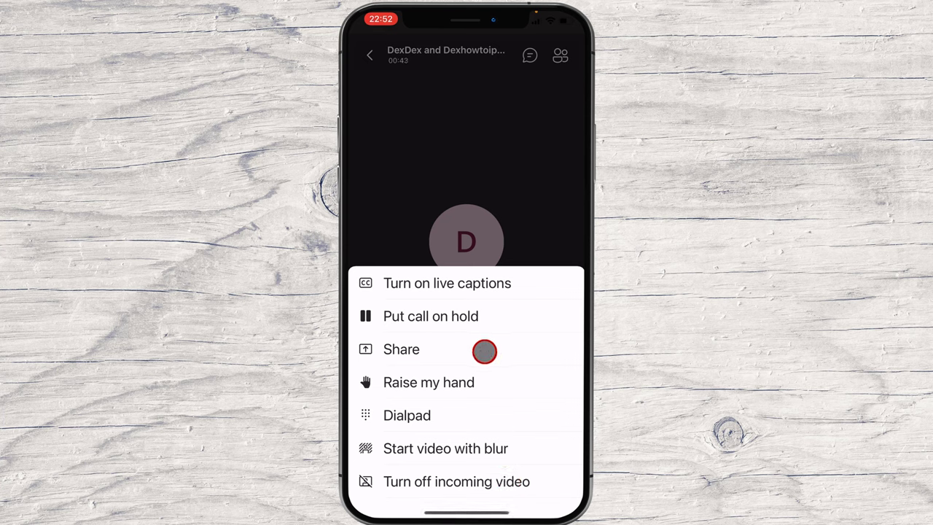
mouse_move(484, 359)
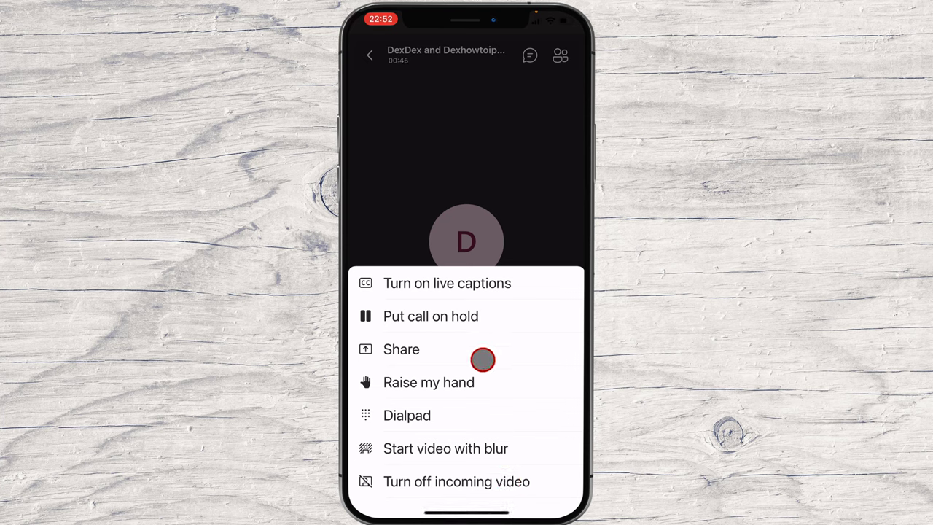
mouse_move(480, 327)
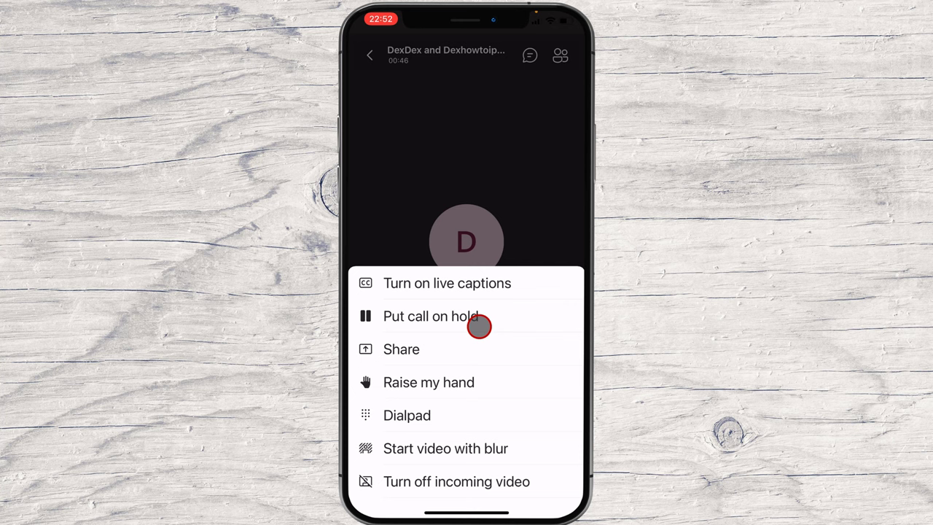